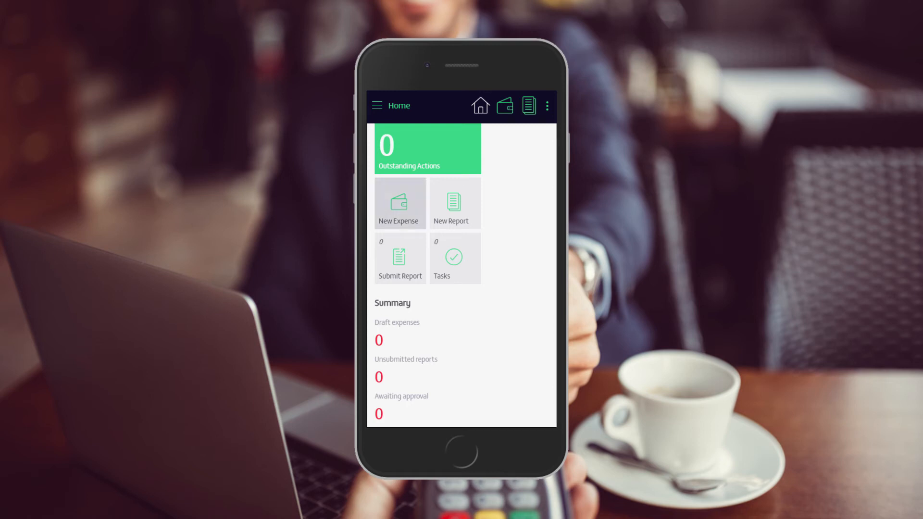
Step: Start recording a new expense and dismiss the expense category choice
click(400, 203)
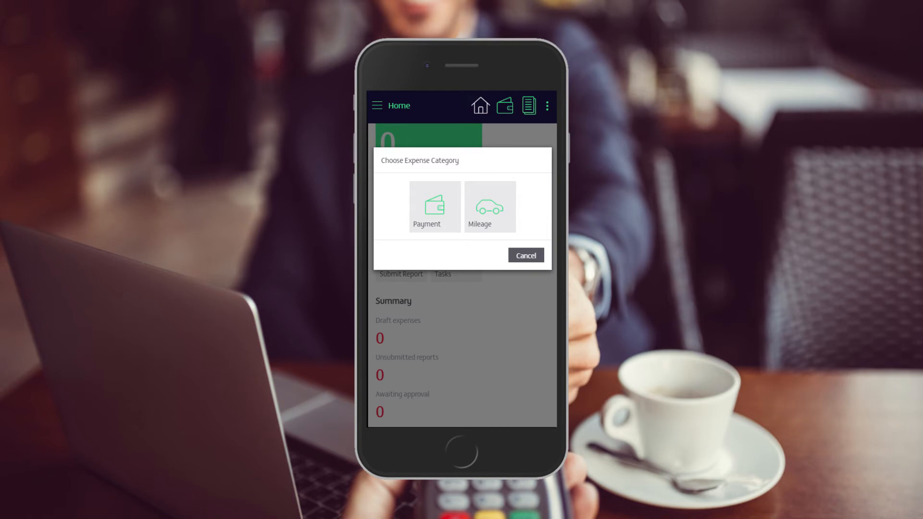
click(433, 206)
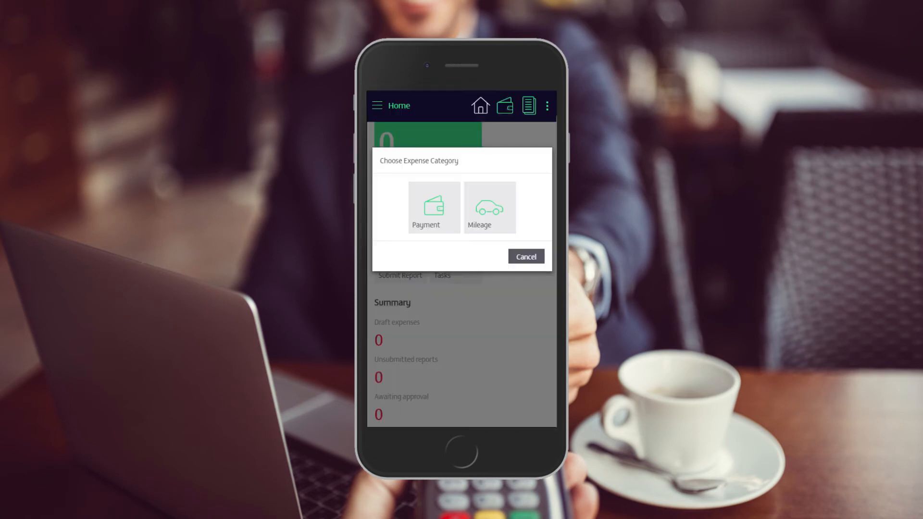
click(489, 206)
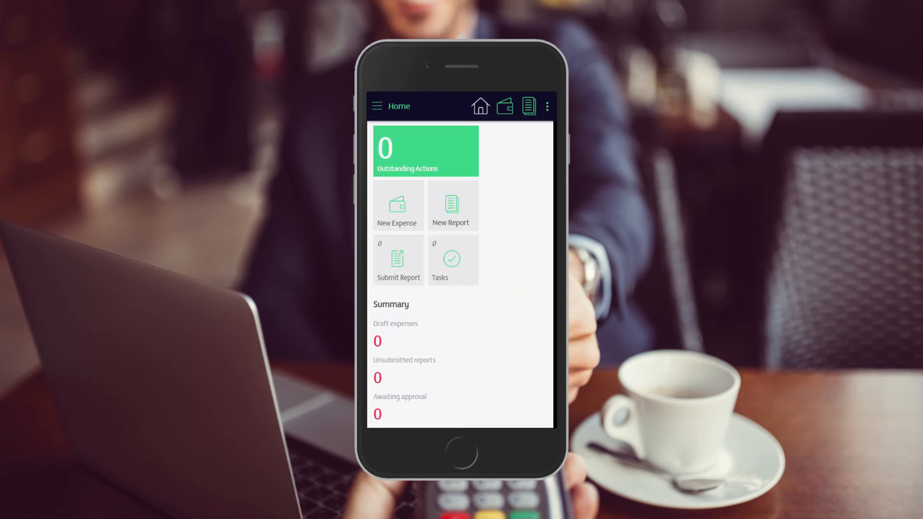
Step: Create a new draft report with both February expenses (£346.24) and send it for approval
click(452, 205)
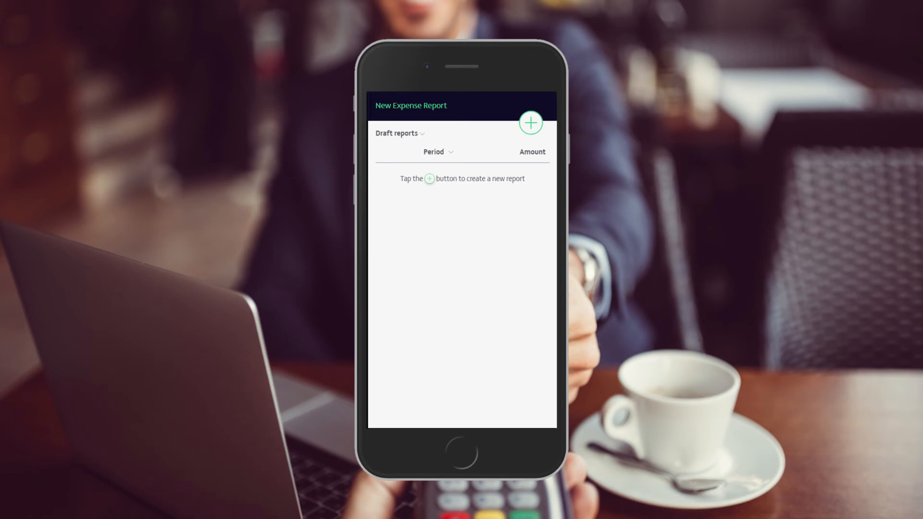
click(531, 123)
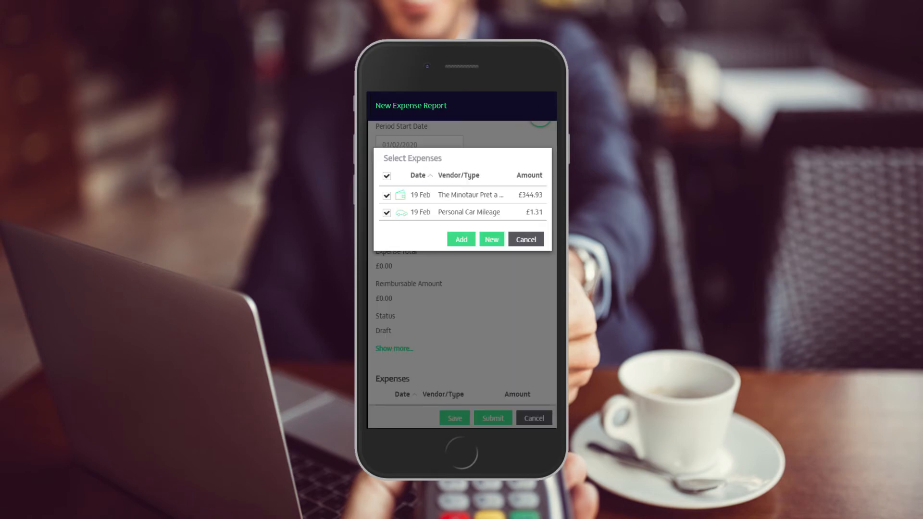
click(460, 238)
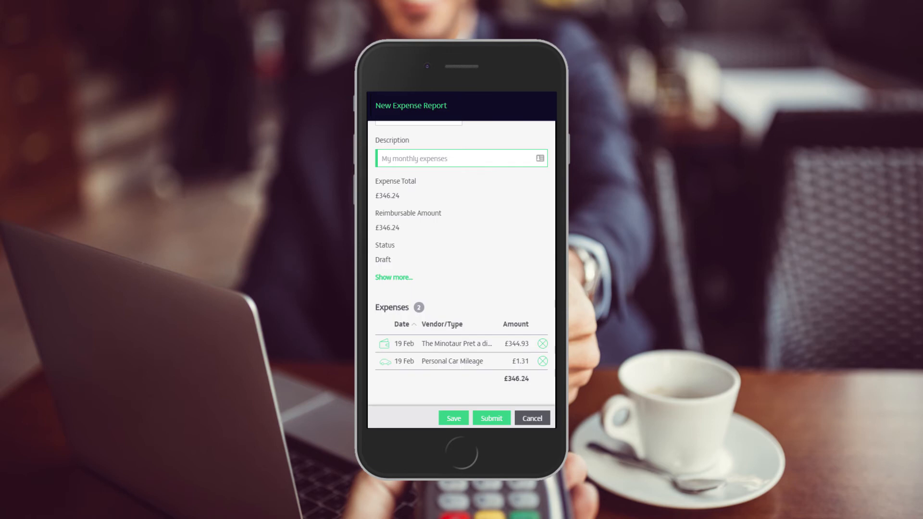
click(492, 417)
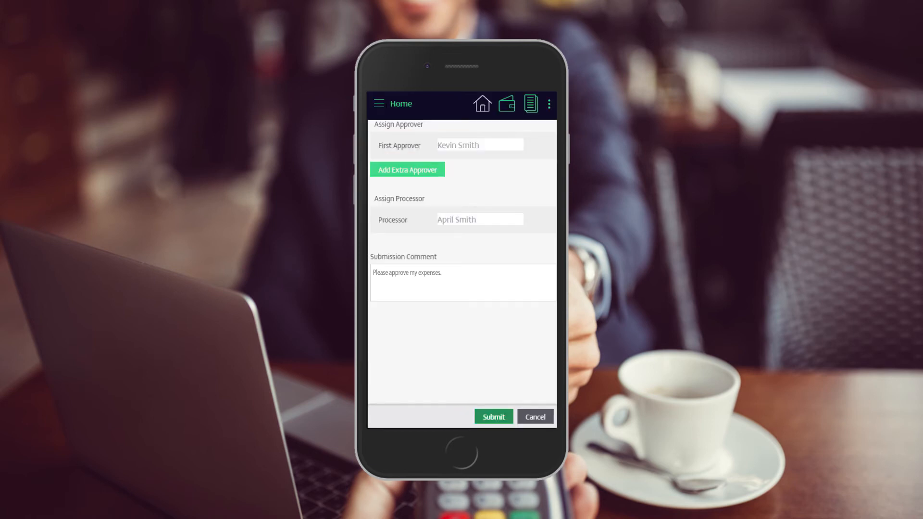
Step: Submit the report, then view the approval request from the Outlook email
click(494, 417)
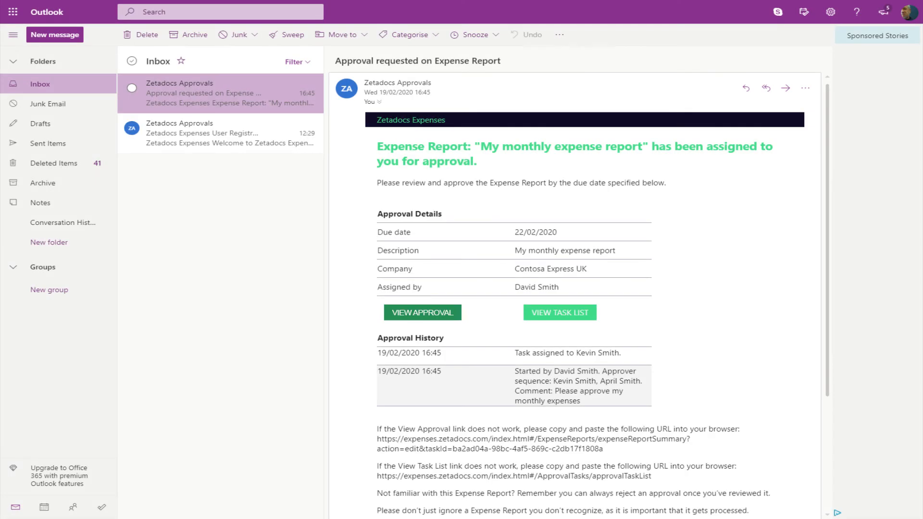
click(423, 311)
text(Expenses are appr)
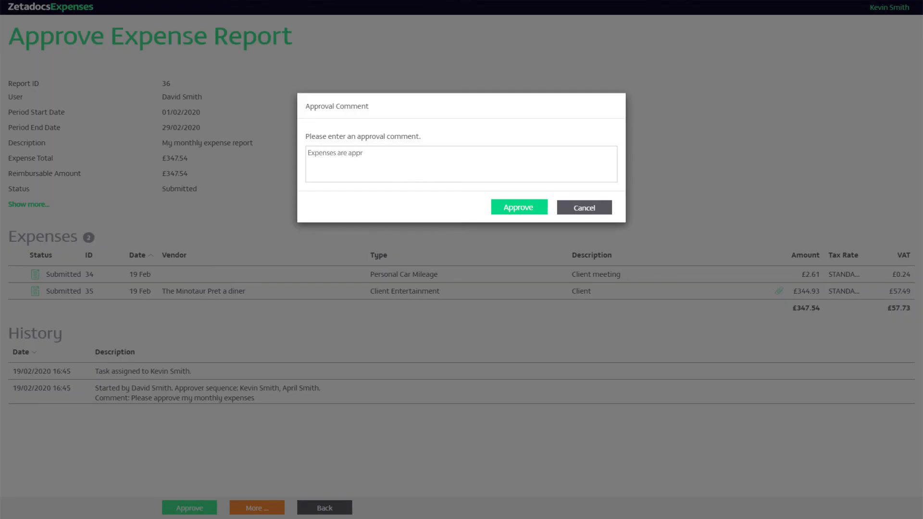
Step: Complete the approval comment 'Expenses are approved'
text(oved.)
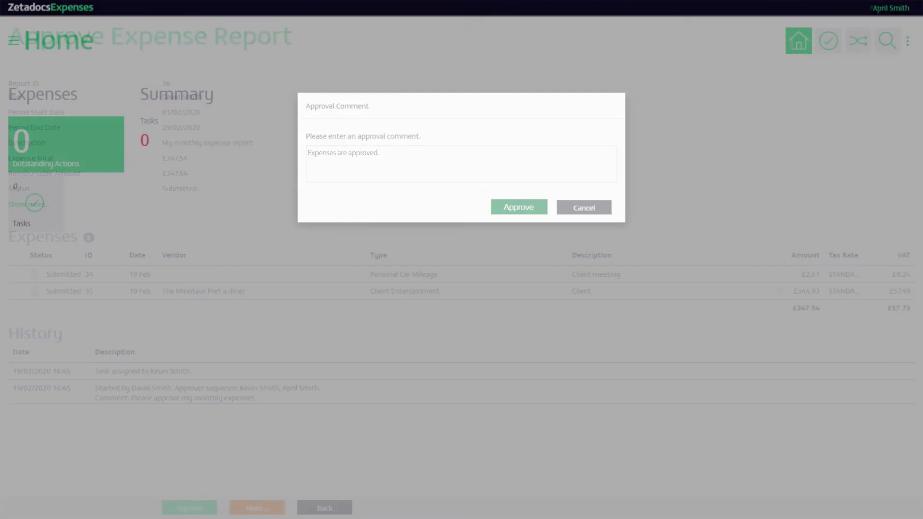
click(519, 207)
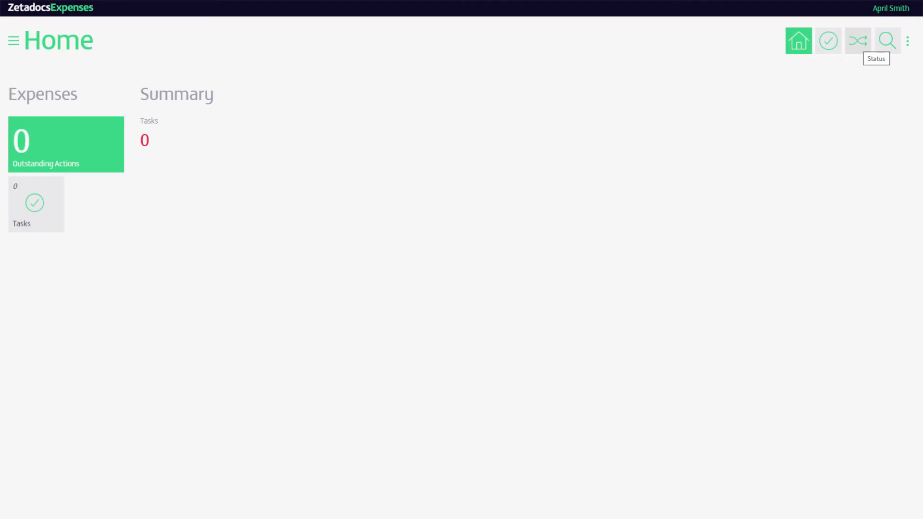
click(859, 40)
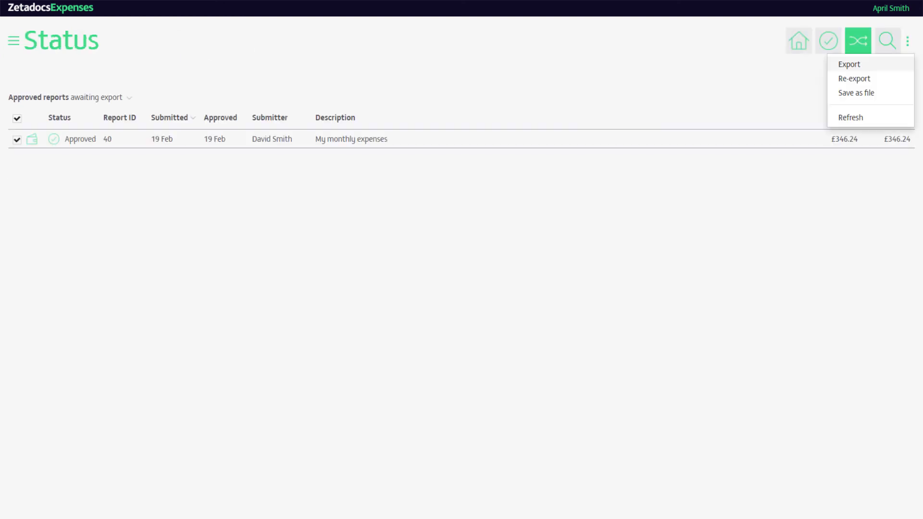
click(850, 63)
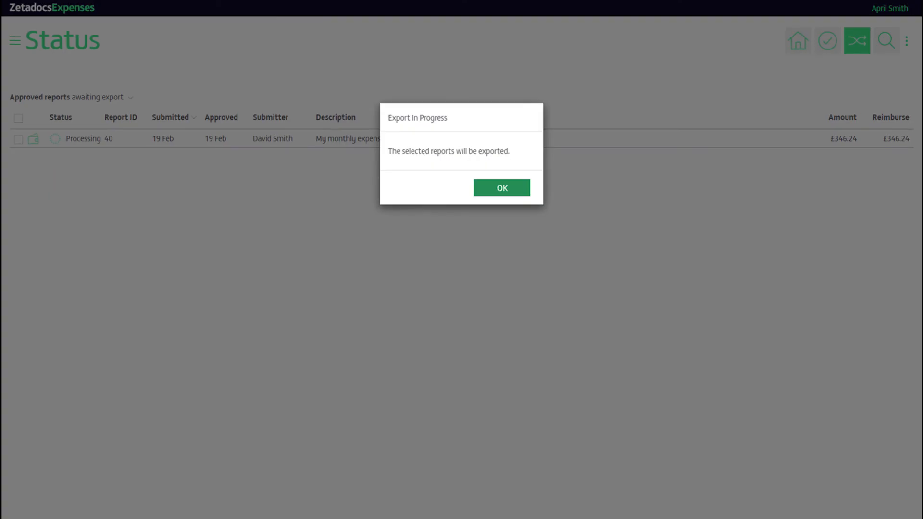
click(502, 188)
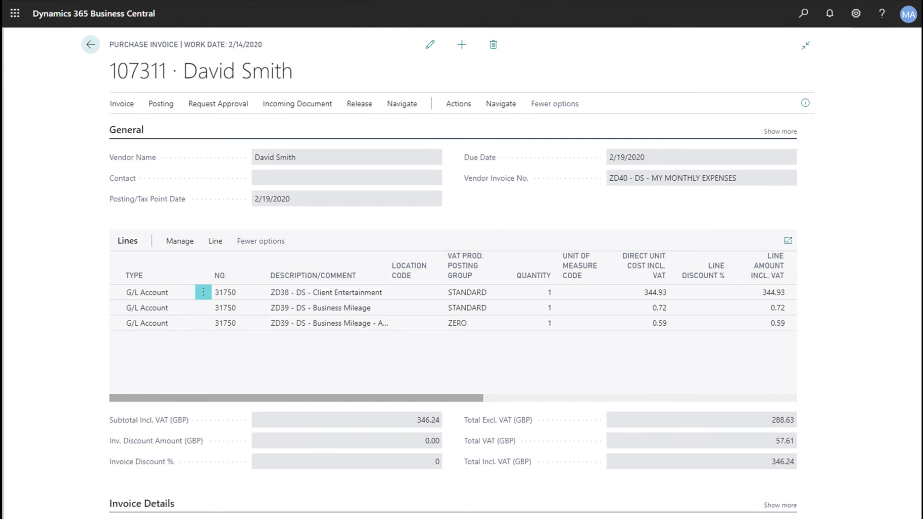